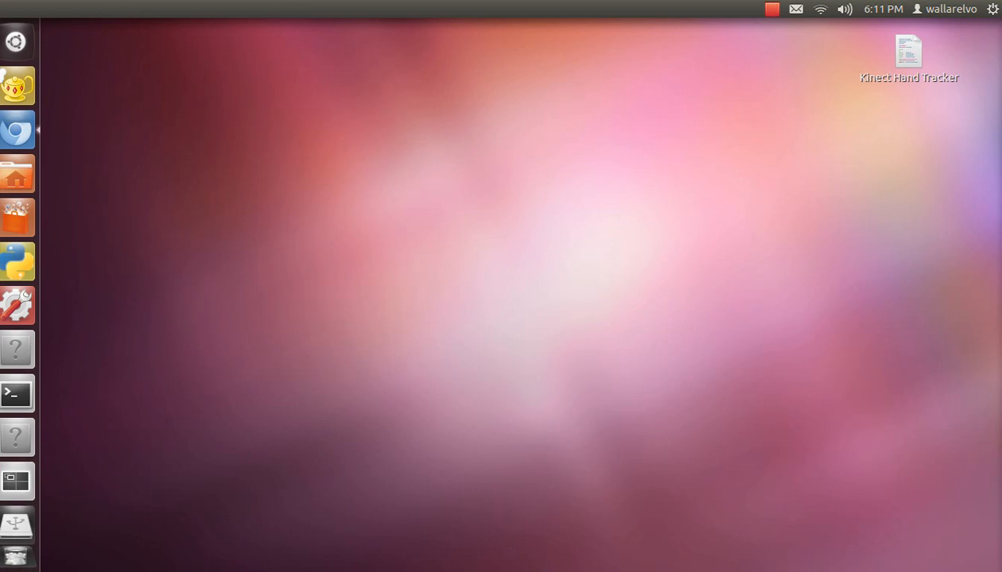
mouse_move(709, 367)
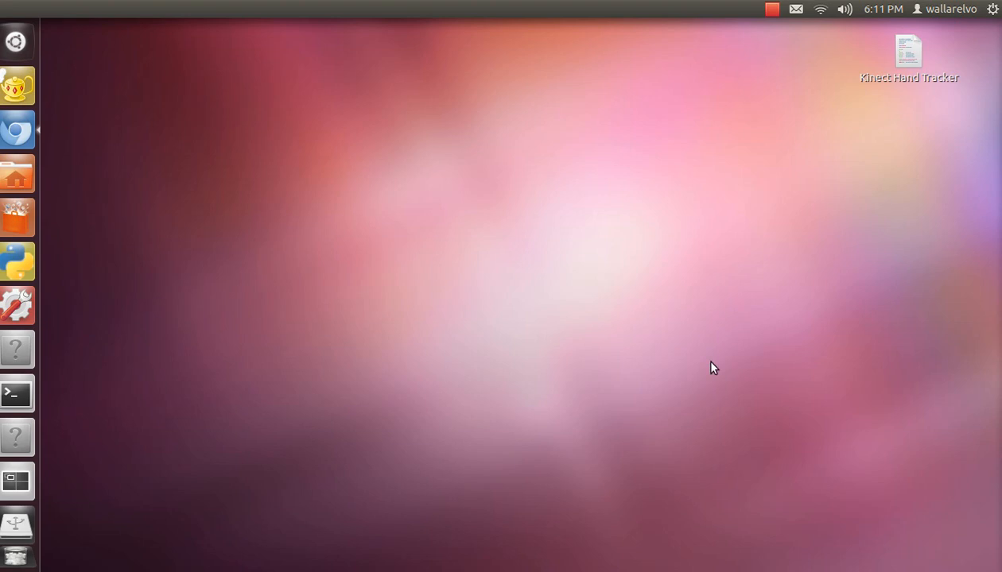
mouse_move(803, 225)
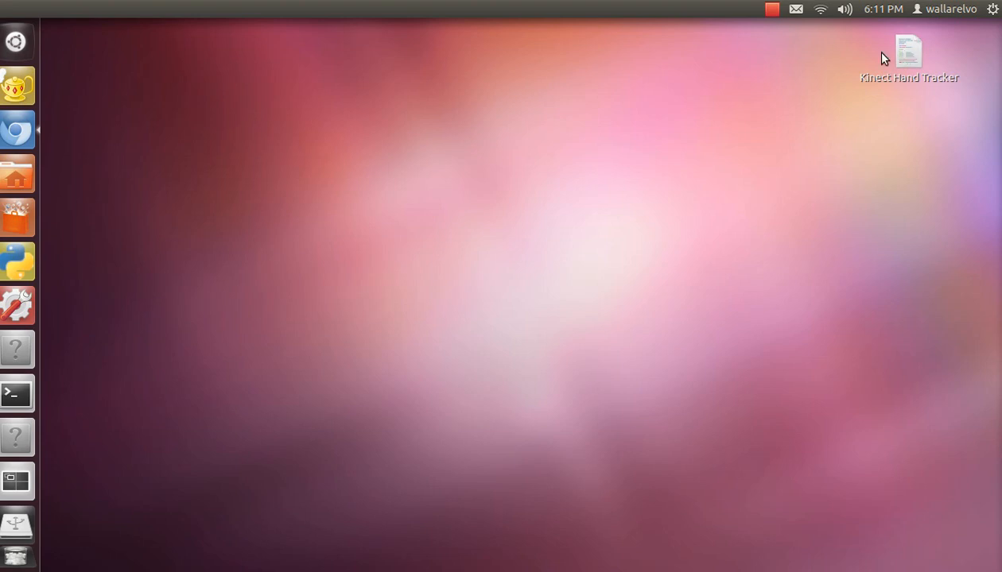
Step: Launch the Kinect Hand Tracker script via Run, authenticating with the administrator password
double_click(908, 50)
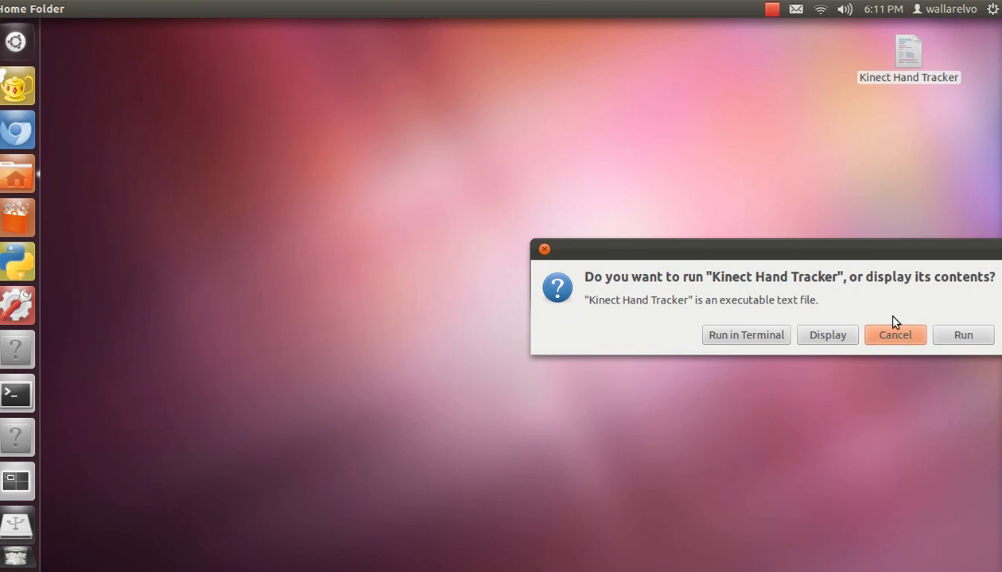
click(962, 335)
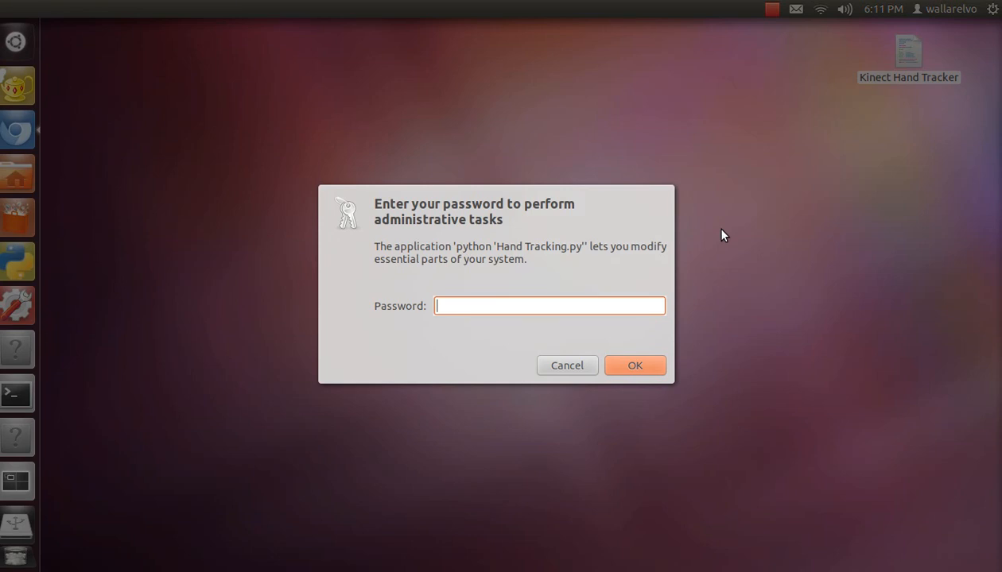
text(password)
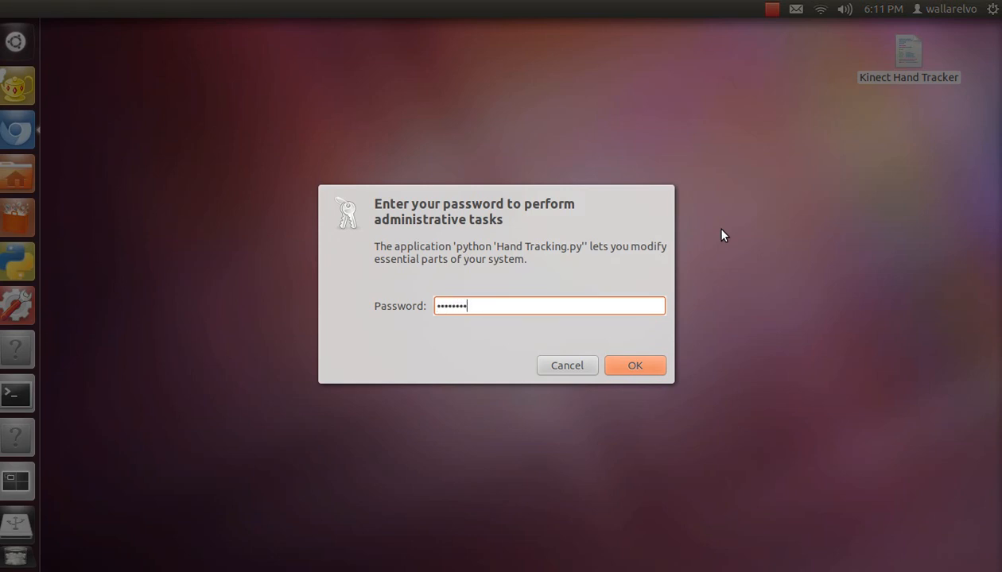
click(634, 366)
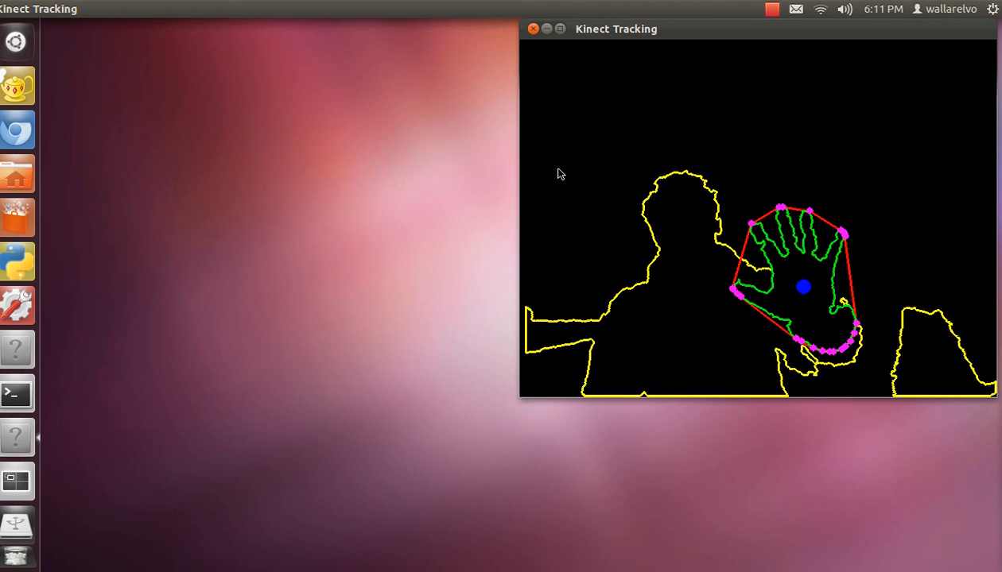
mouse_move(407, 147)
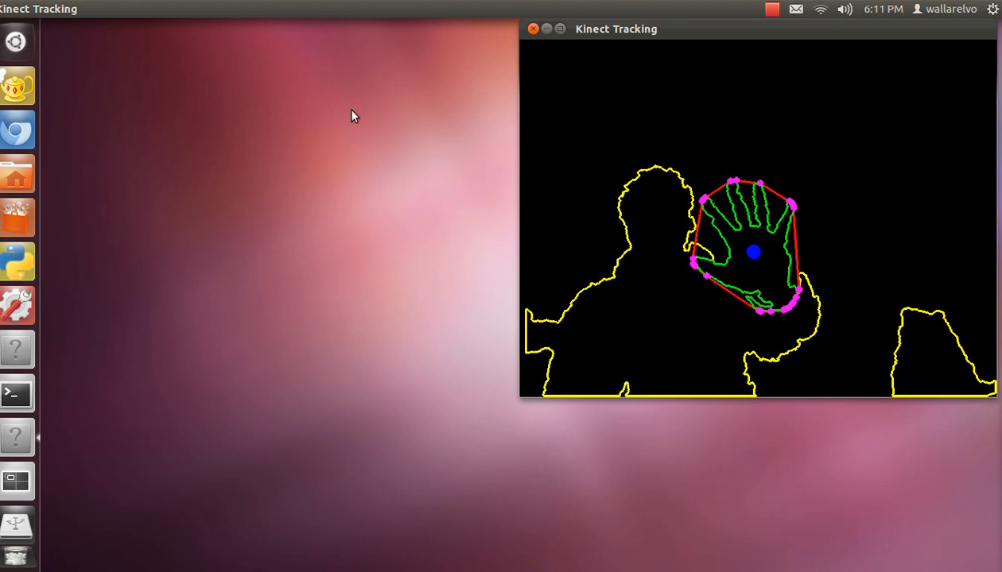
mouse_move(354, 122)
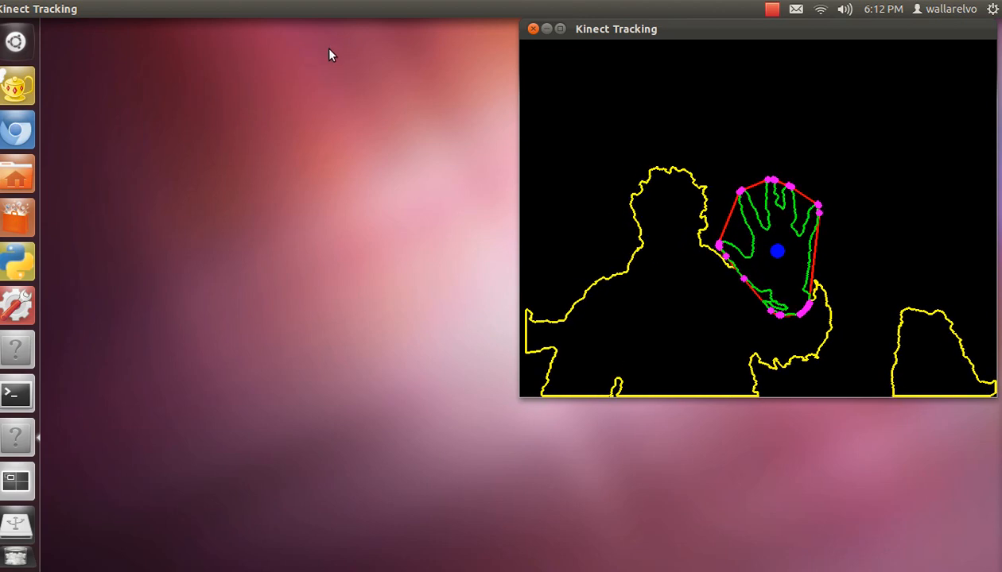
mouse_move(299, 85)
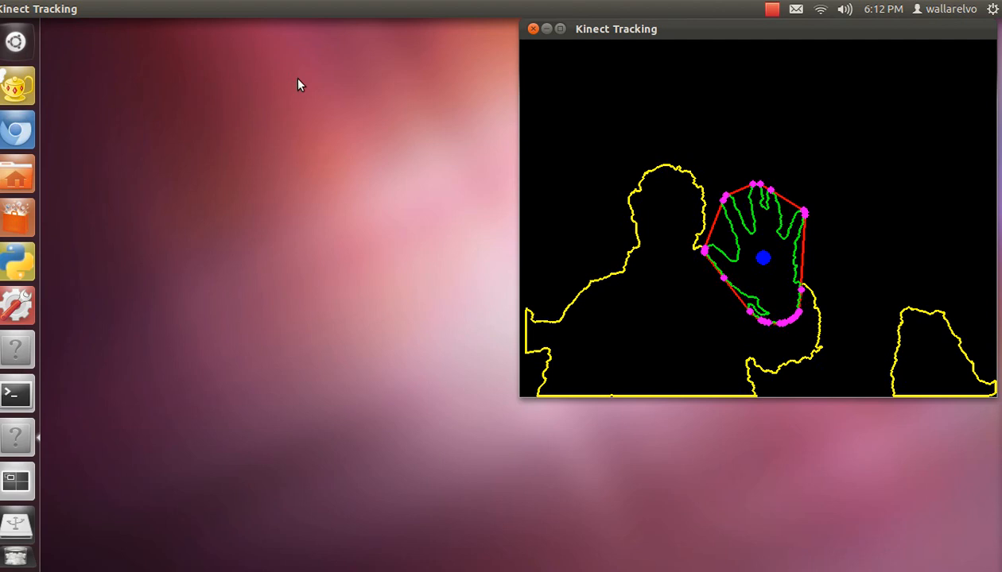
mouse_move(323, 112)
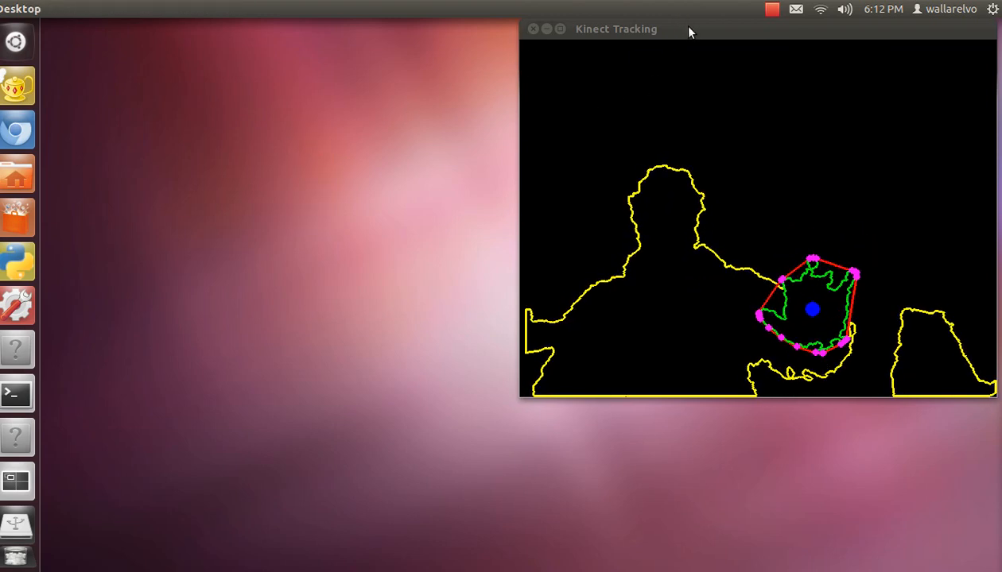
Step: Drag the Kinect Tracking window by its title bar to the screen centre, then fine-tune its position
drag(615, 29, 436, 88)
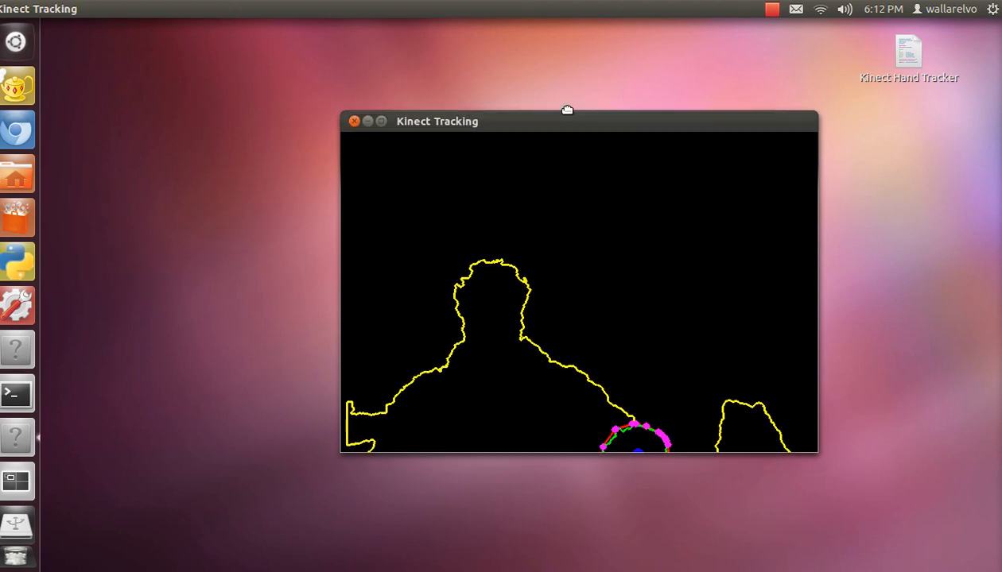
drag(567, 109, 555, 62)
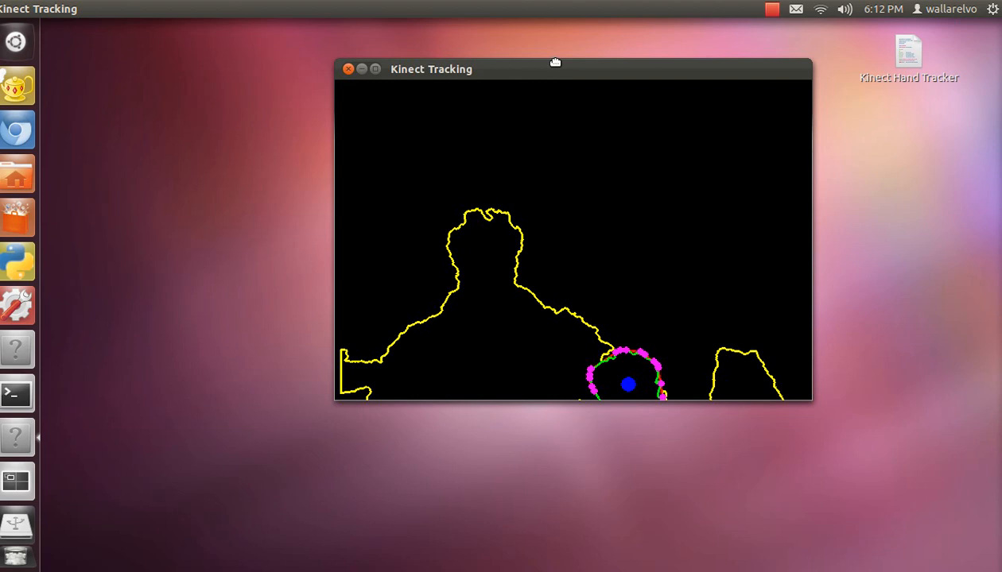
drag(555, 62, 525, 79)
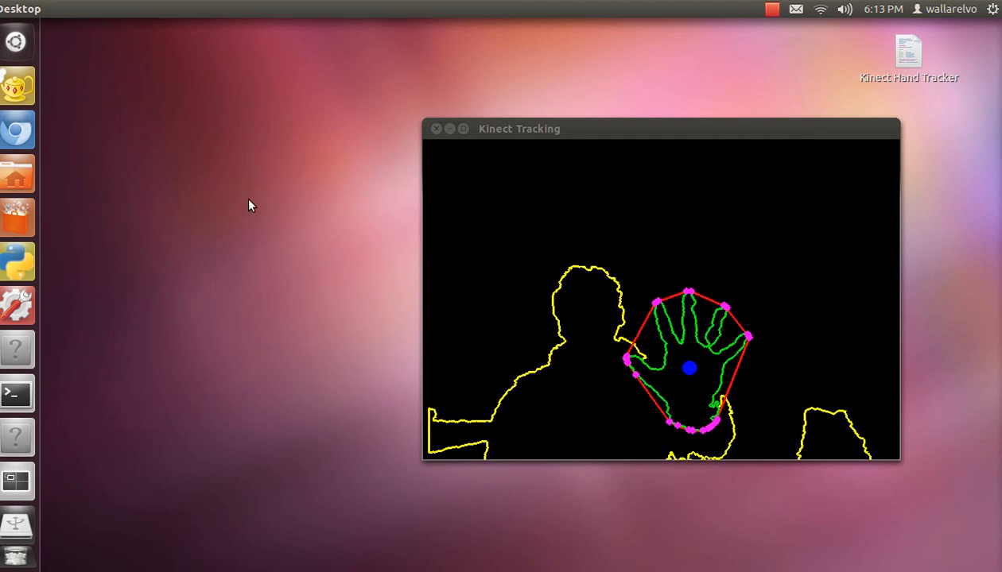
mouse_move(264, 194)
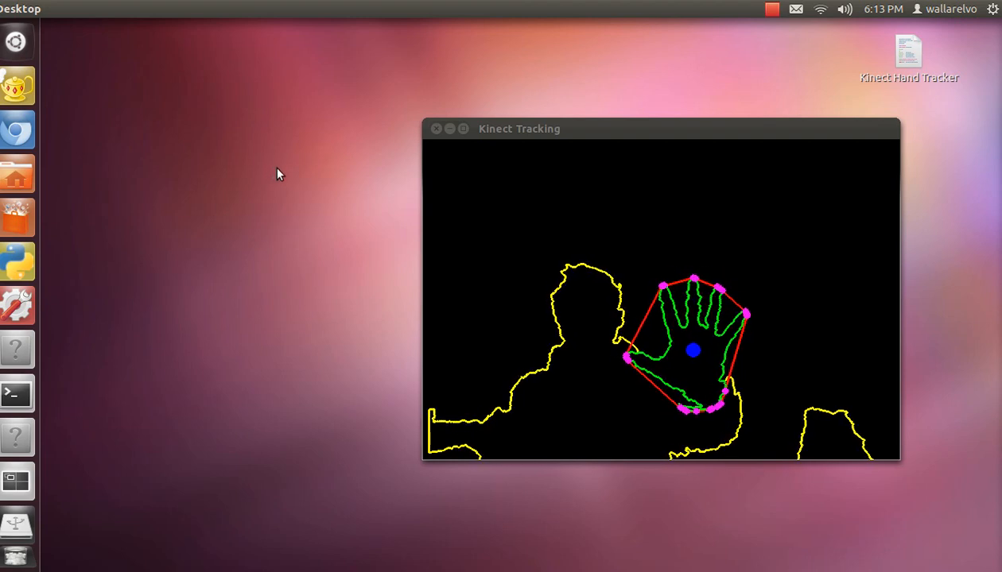
mouse_move(319, 196)
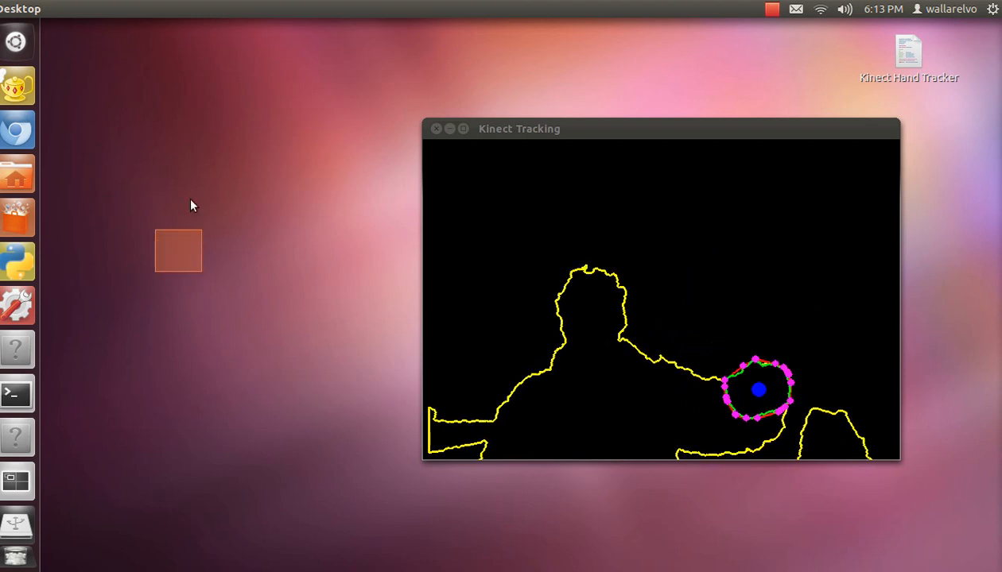
mouse_move(214, 115)
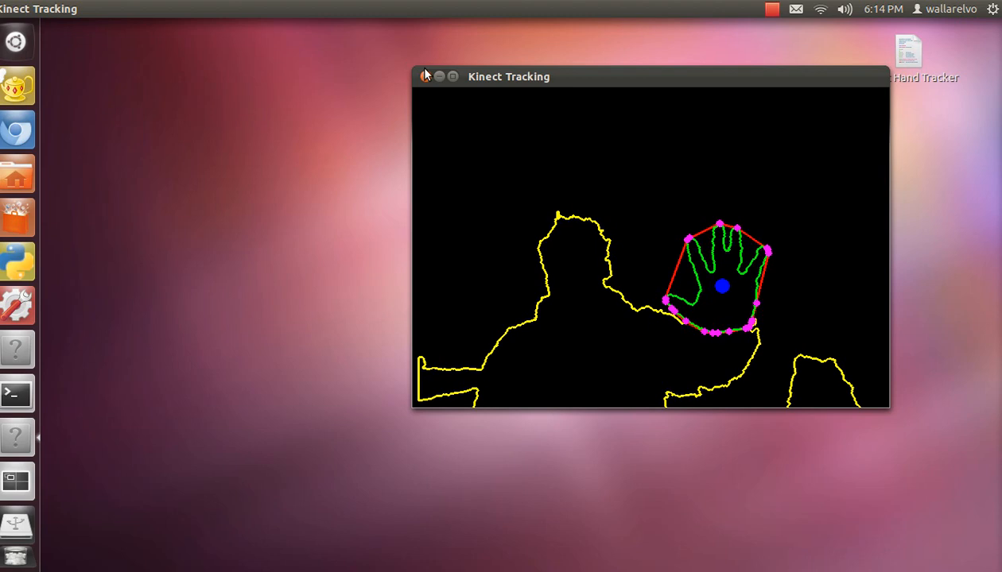
Step: Close the Kinect Tracking window with its top-left title-bar close button
click(427, 77)
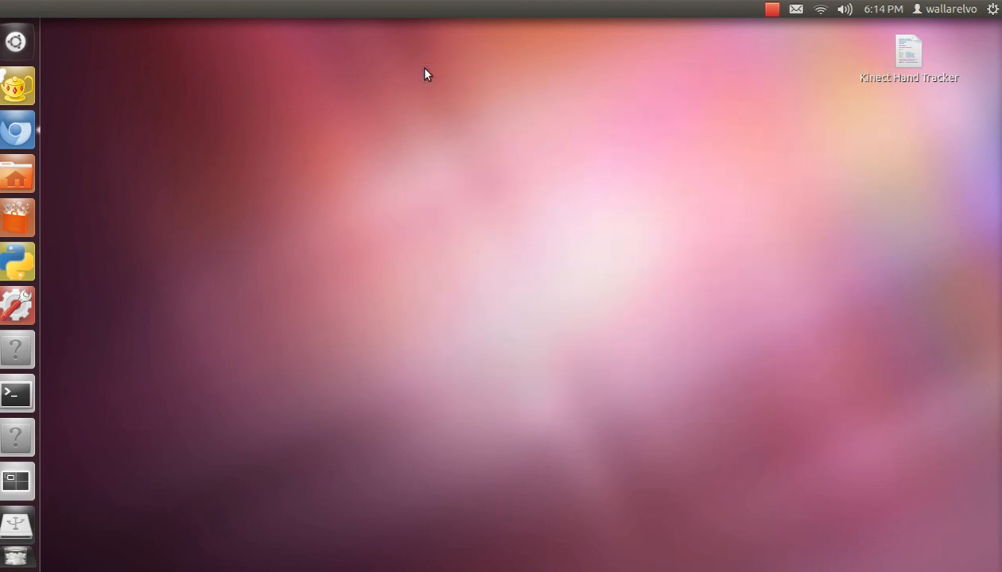
mouse_move(549, 140)
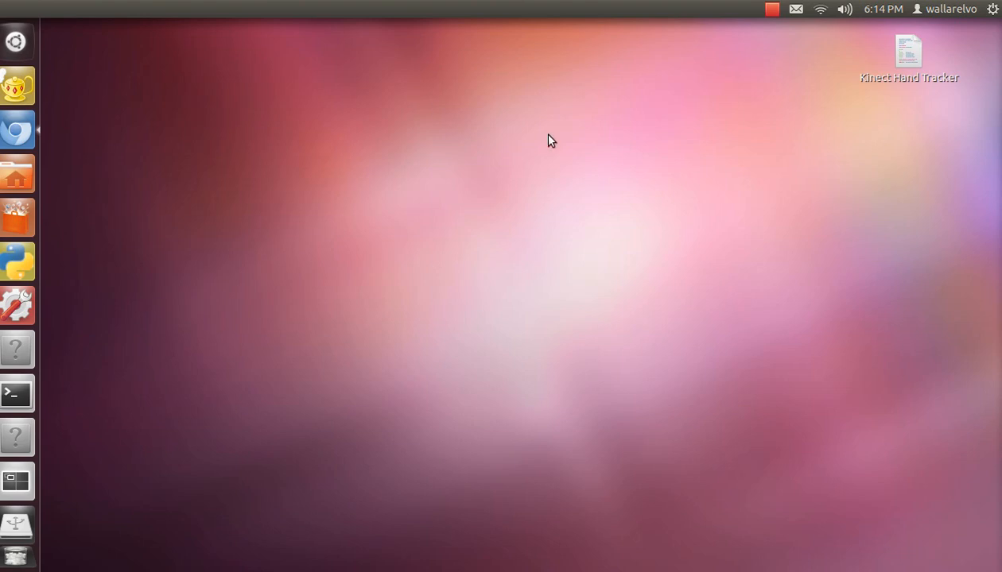
mouse_move(555, 142)
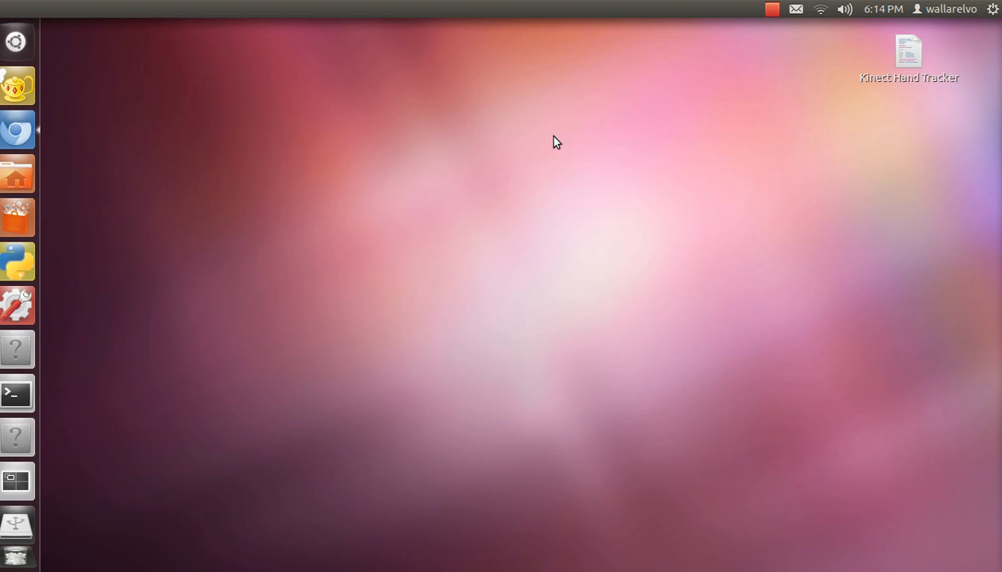
mouse_move(575, 131)
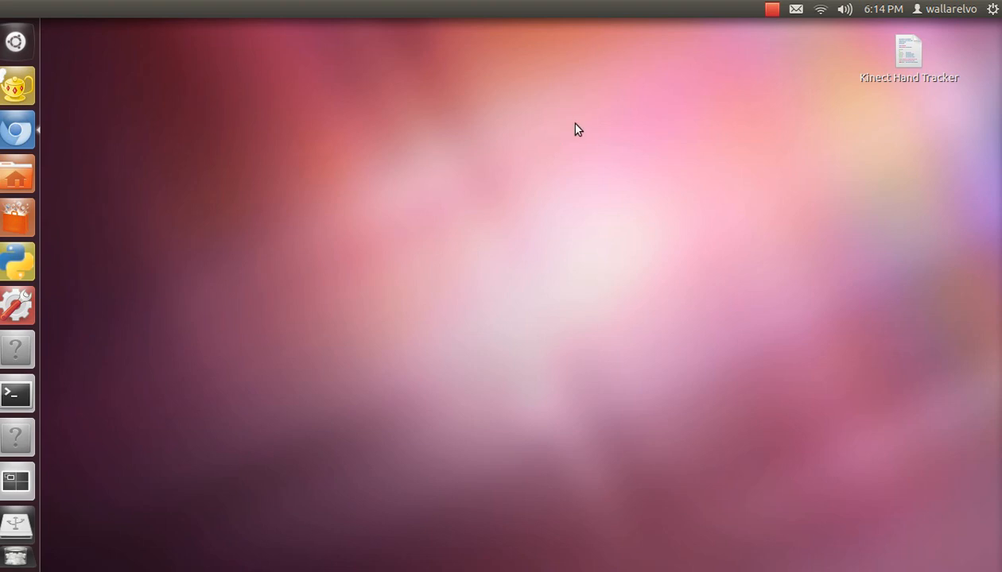